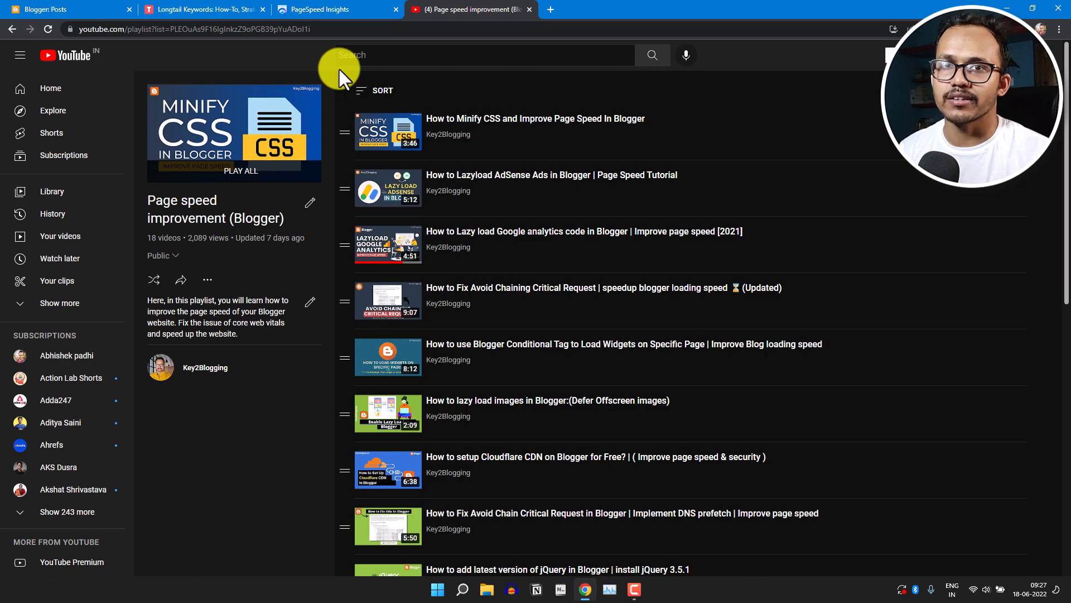
{"action": "mouse_move", "coordinate": [323, 14]}
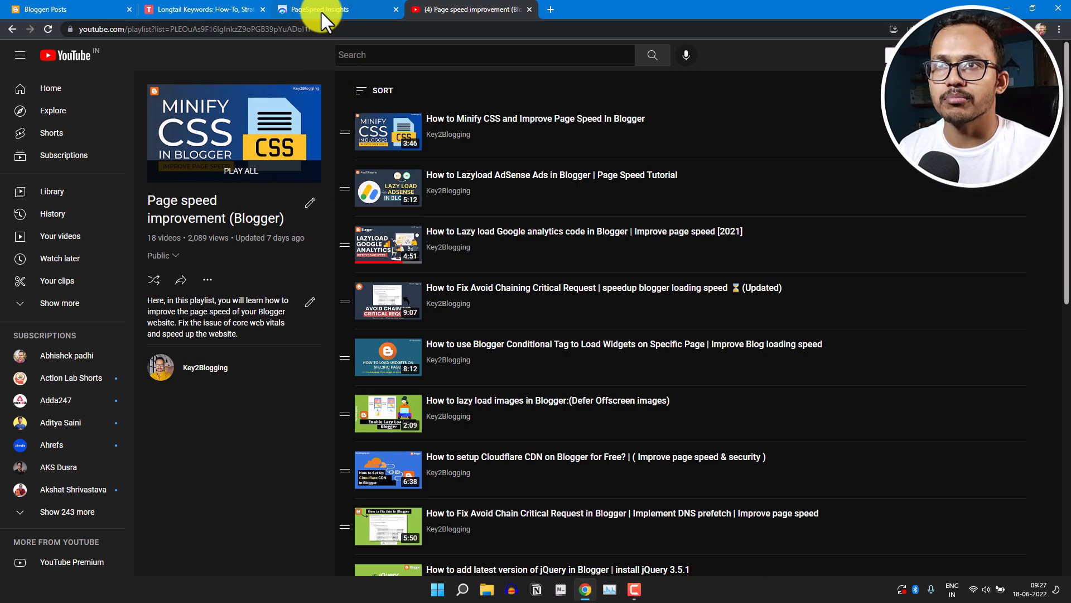
Step: Scroll the PageSpeed report to the Diagnostics warning about images lacking explicit width and height
{"action": "left_click", "coordinate": [318, 9]}
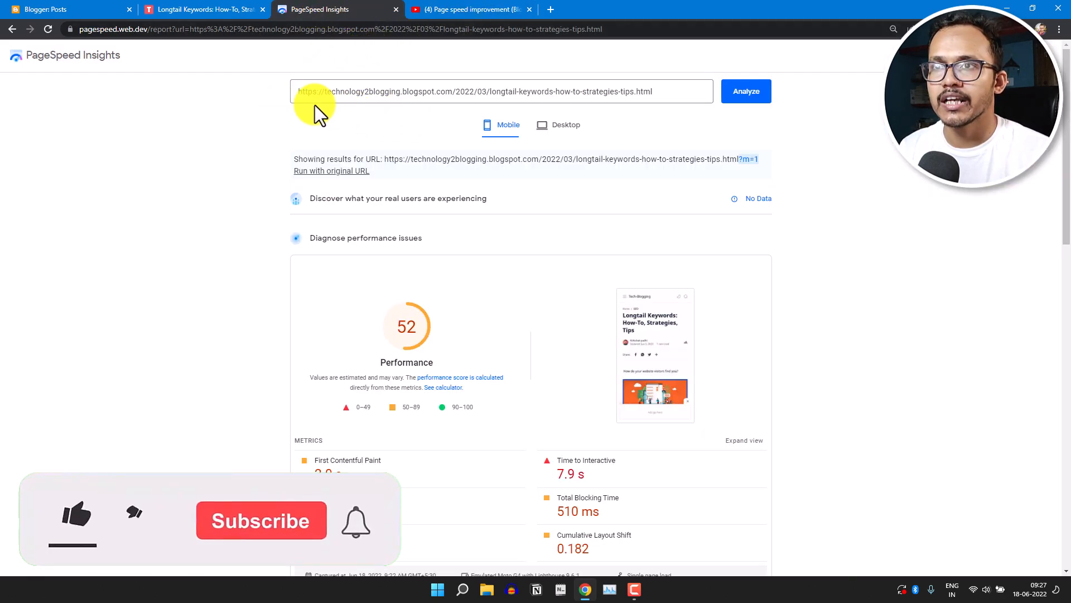
{"action": "mouse_move", "coordinate": [464, 103]}
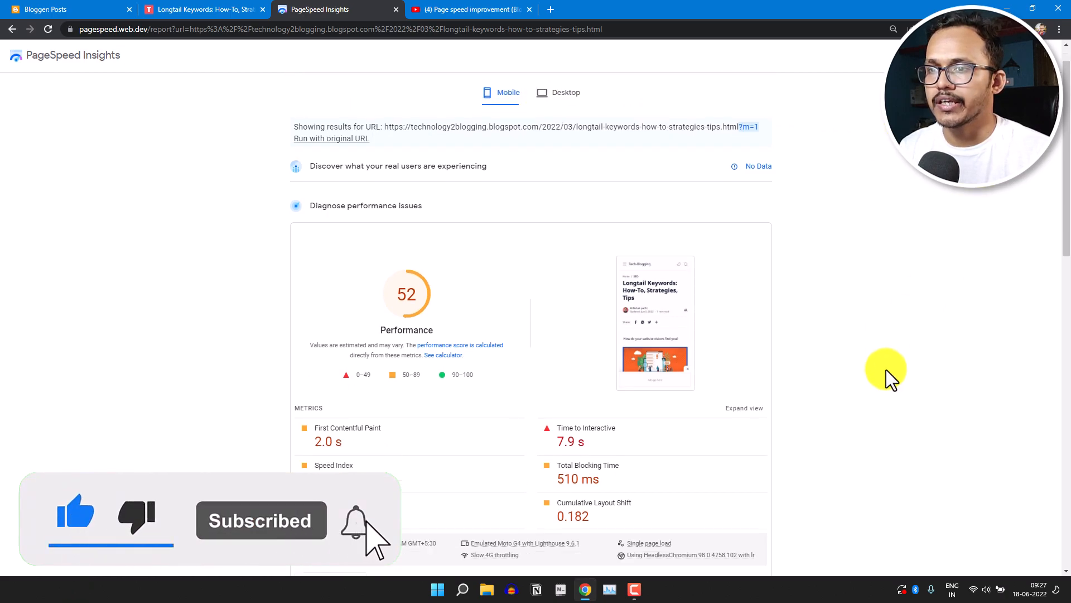
{"action": "scroll", "scroll_direction": "down", "scroll_amount": 3}
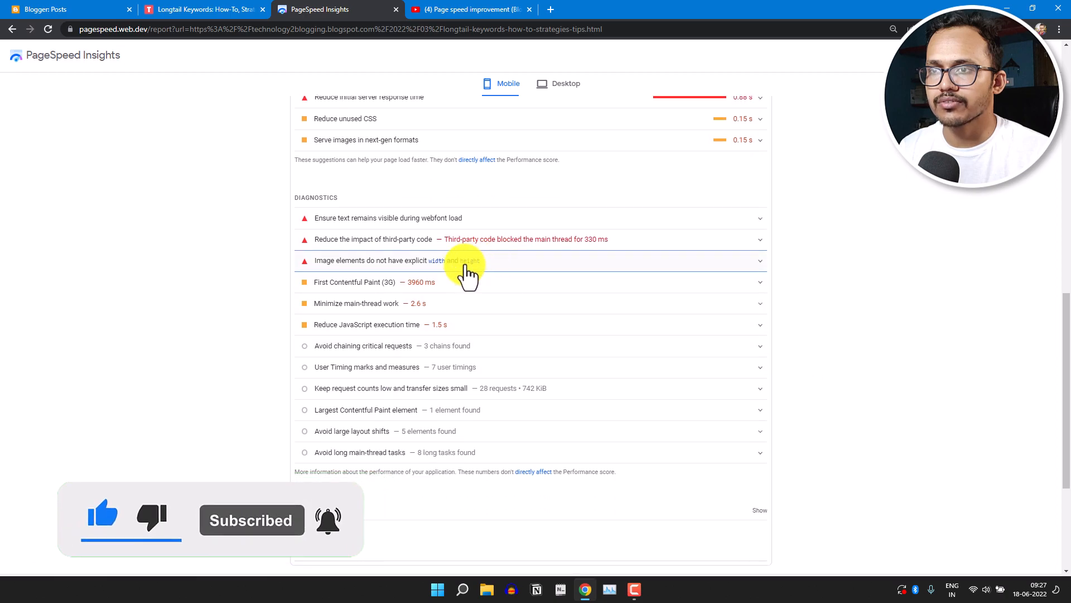
{"action": "scroll", "scroll_direction": "down", "scroll_amount": 3}
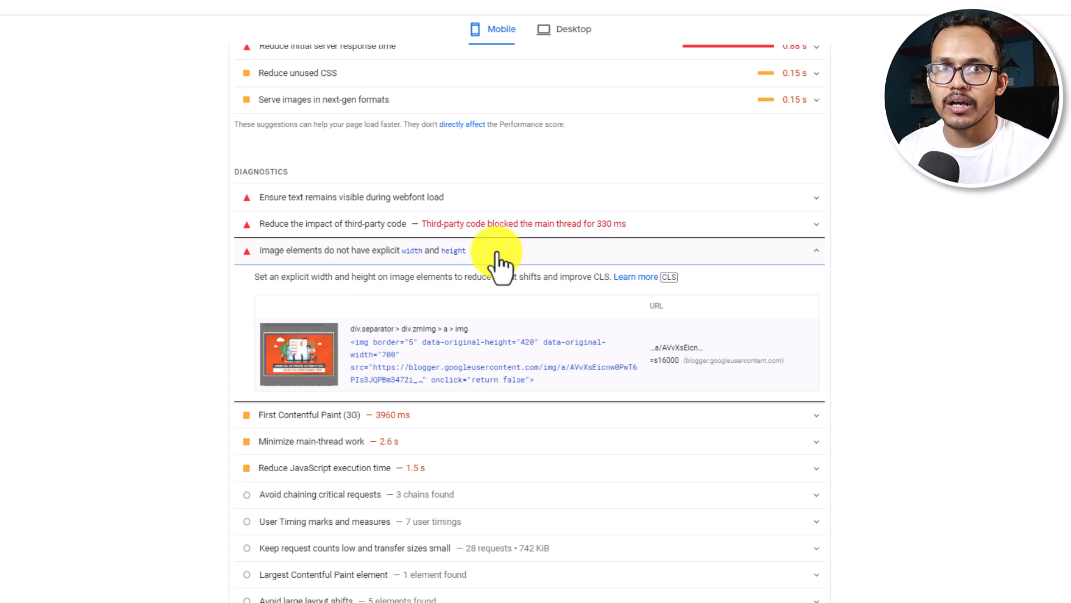
{"action": "mouse_move", "coordinate": [485, 325]}
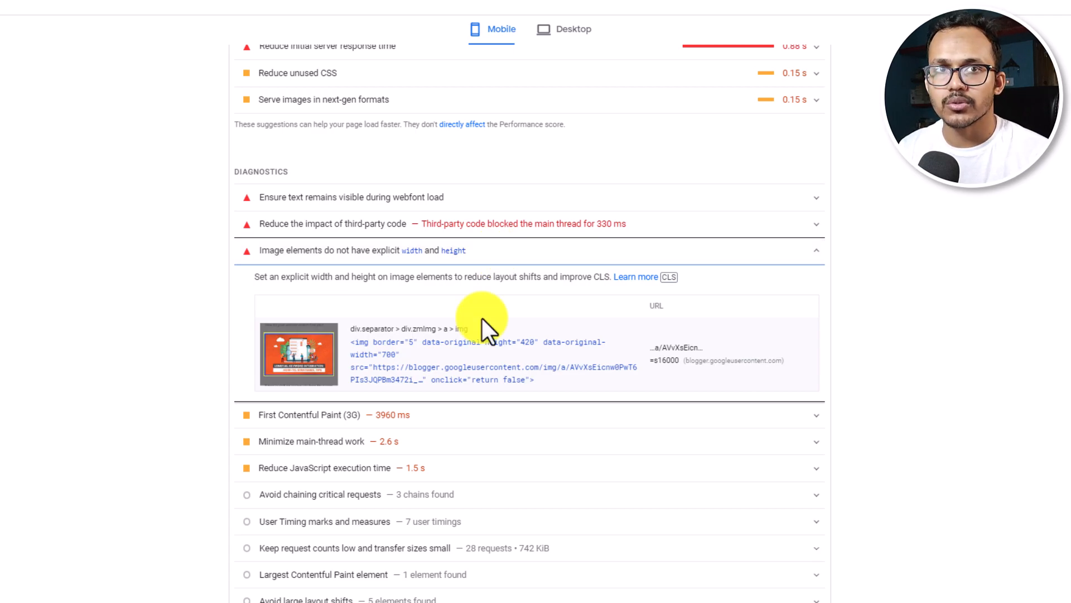
{"action": "mouse_move", "coordinate": [465, 315]}
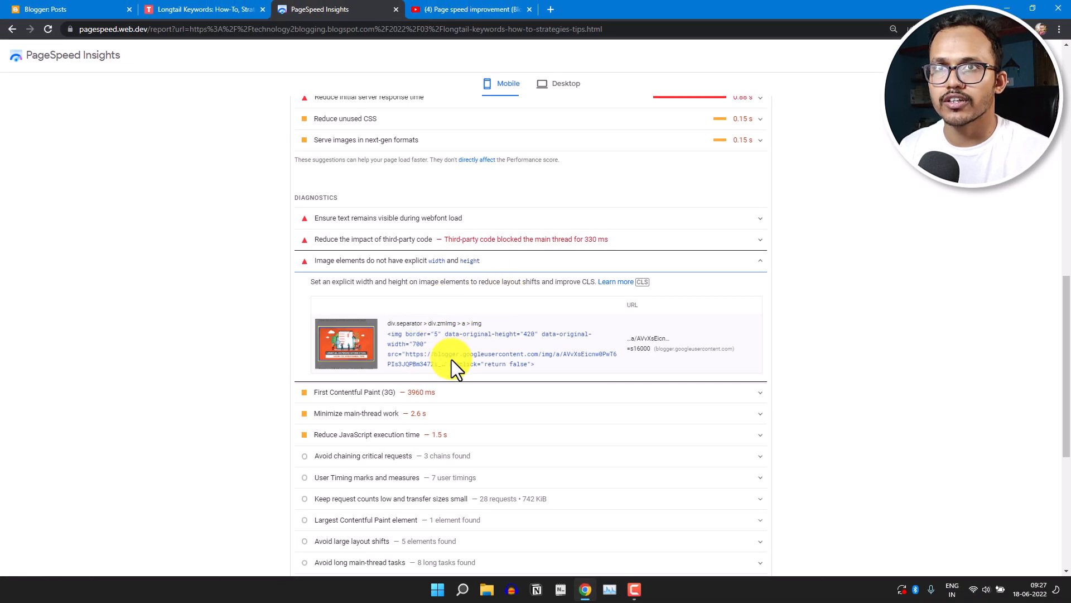
Step: From the Blogger posts list, open 'Longtail Keywords: How-To, Strategies, Tips' in the HTML editor
{"action": "left_click", "coordinate": [65, 9]}
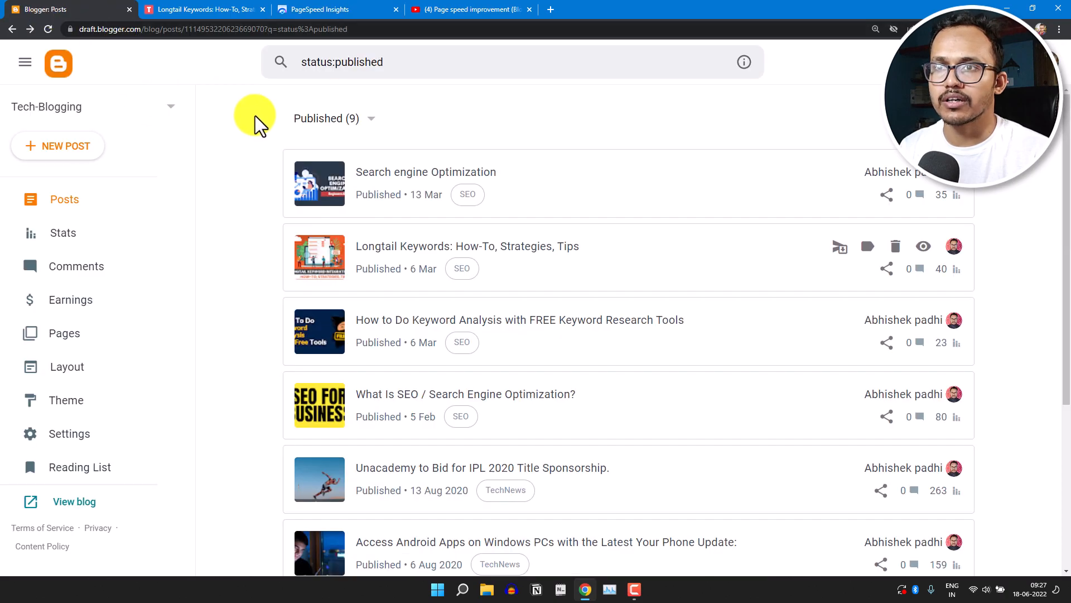
{"action": "left_click", "coordinate": [468, 245]}
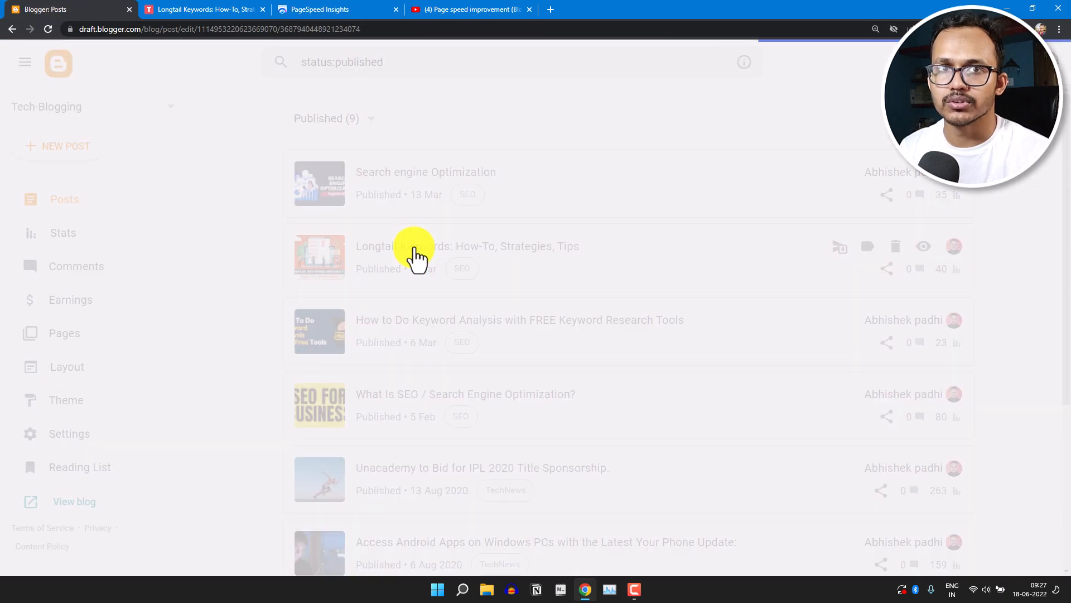
{"action": "left_click", "coordinate": [468, 246]}
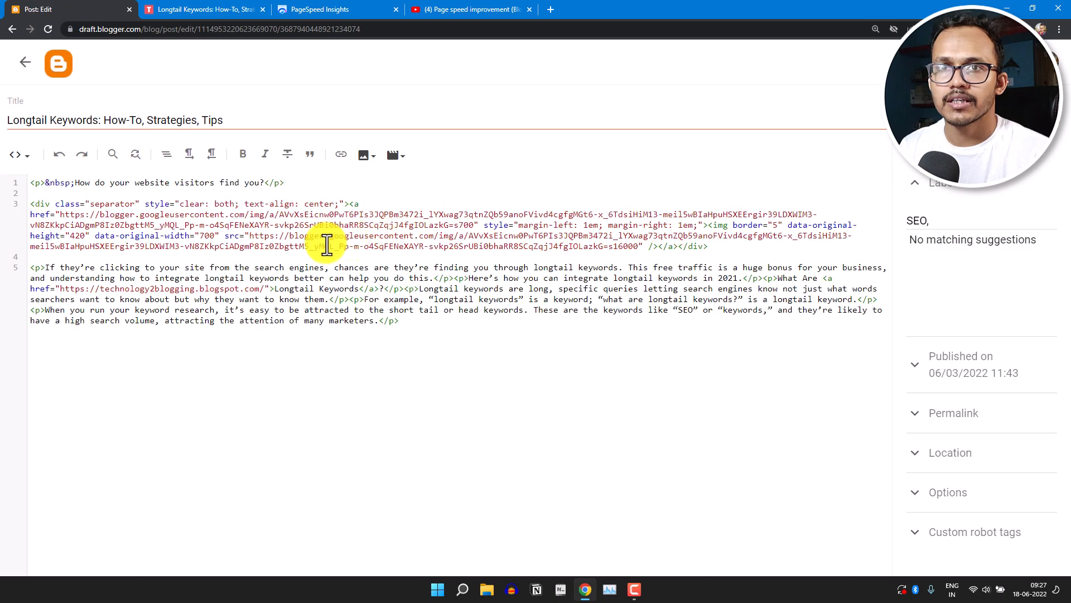
{"action": "left_click", "coordinate": [13, 156]}
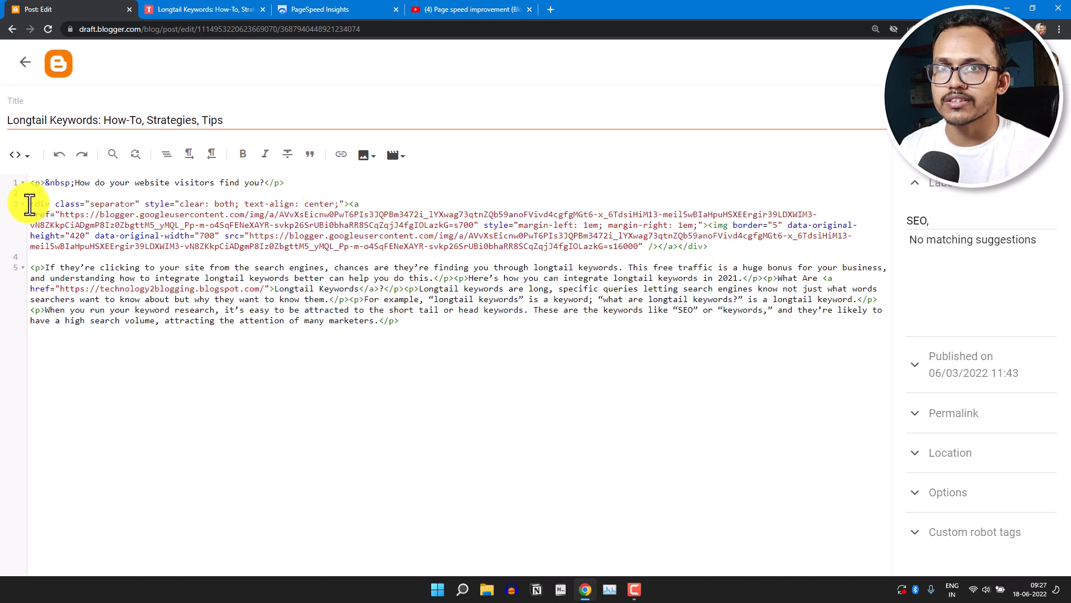
Step: Add height="420" and width="700" to the post's img tag on its own line and save
{"action": "key", "text": "F11"}
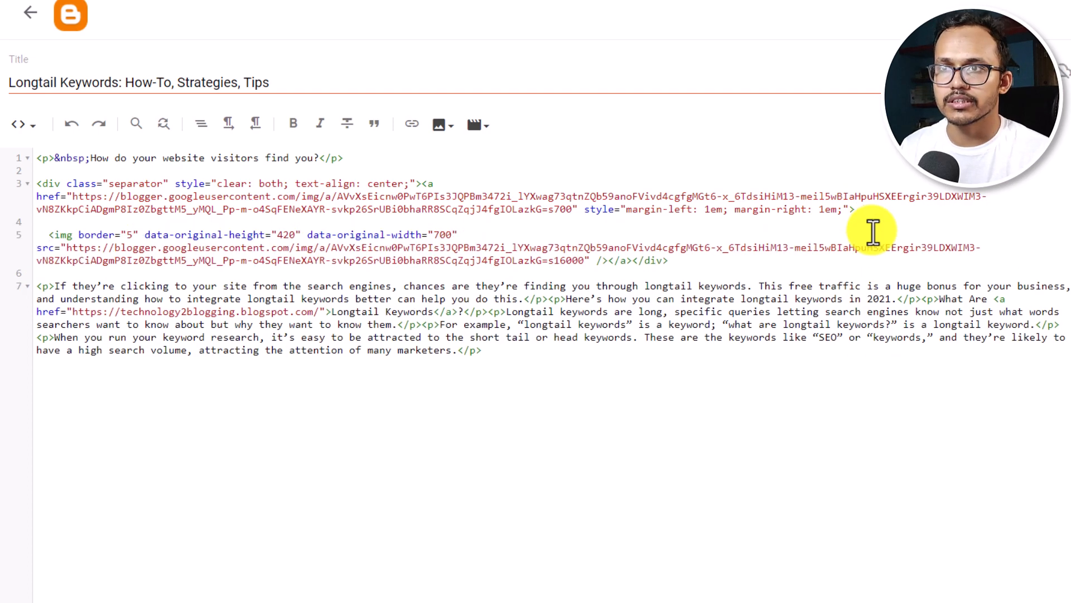
{"action": "mouse_move", "coordinate": [219, 249]}
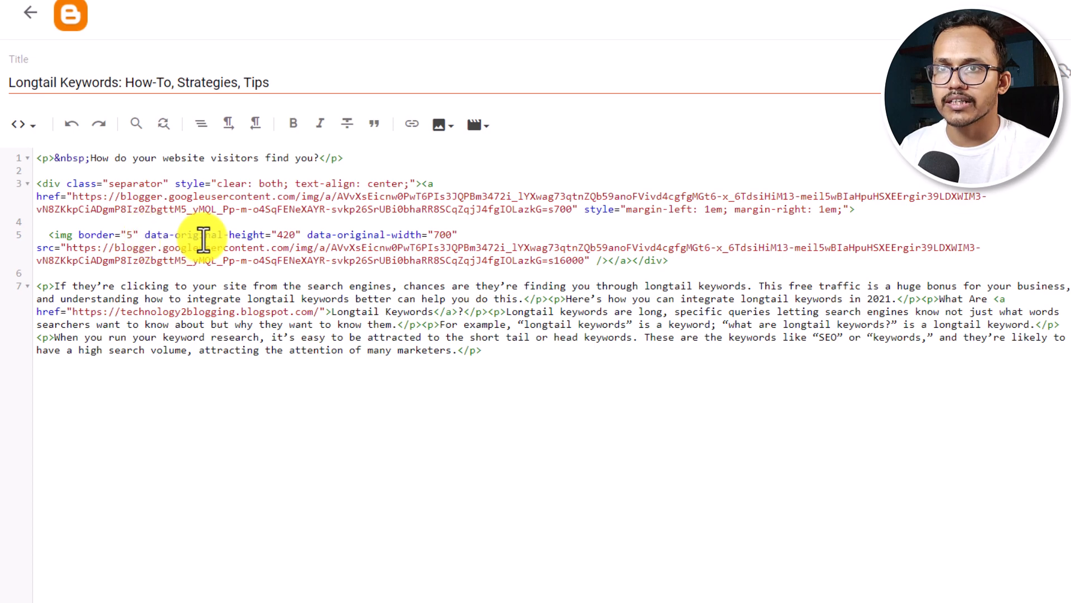
{"action": "mouse_move", "coordinate": [348, 242]}
{"action": "type", "text": "height=\"420\" "}
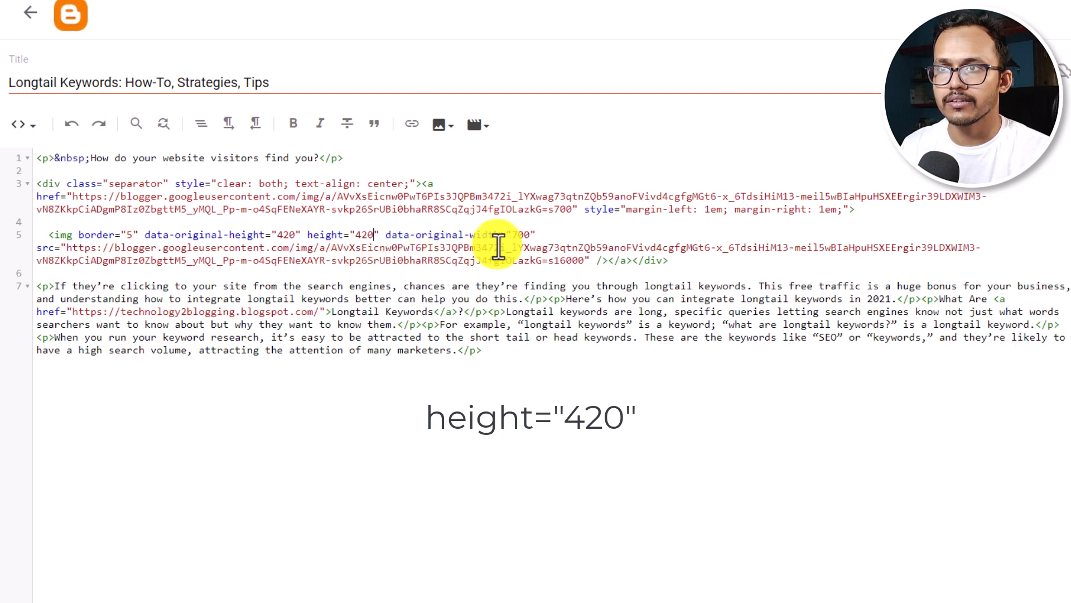
{"action": "mouse_move", "coordinate": [563, 233]}
{"action": "type", "text": "width=\""}
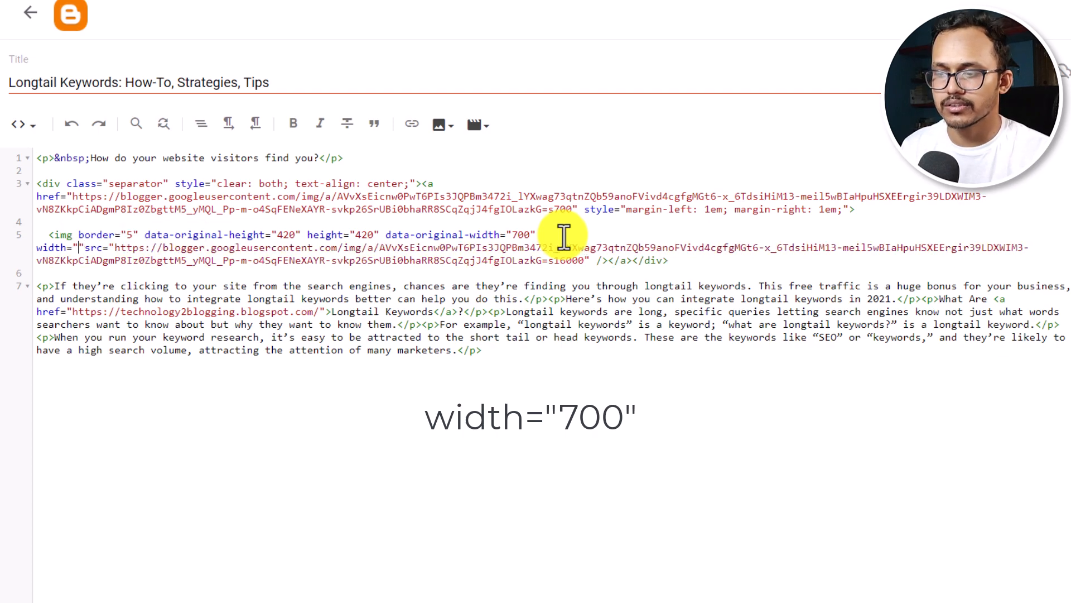
{"action": "type", "text": "700"}
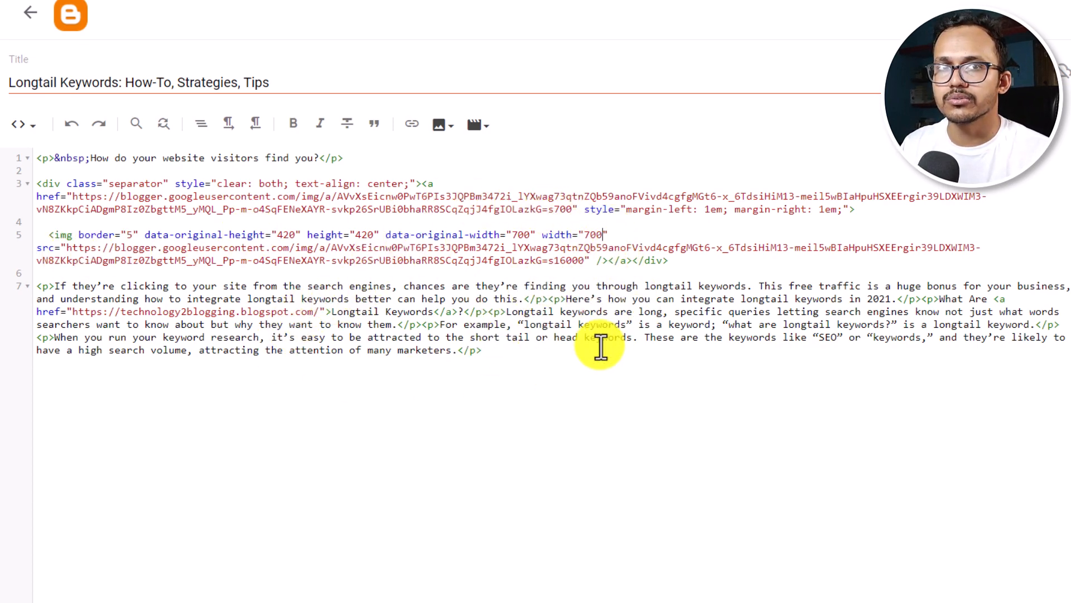
{"action": "key", "text": "Ctrl+S"}
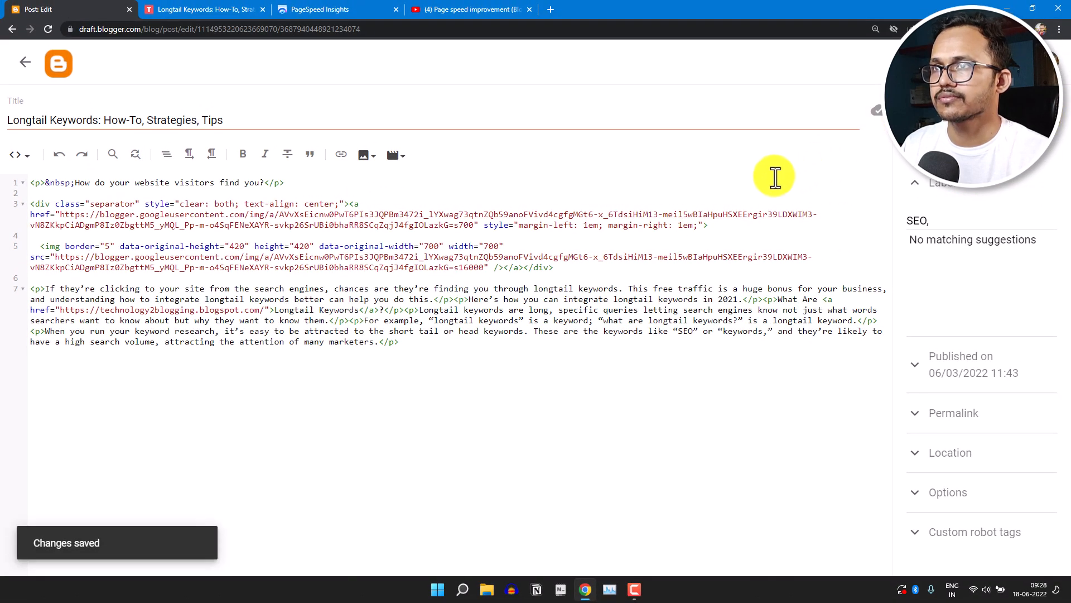
Step: Re-analyze the longtail keywords post URL in PageSpeed Insights, getting a mobile score of 69
{"action": "left_click", "coordinate": [335, 9]}
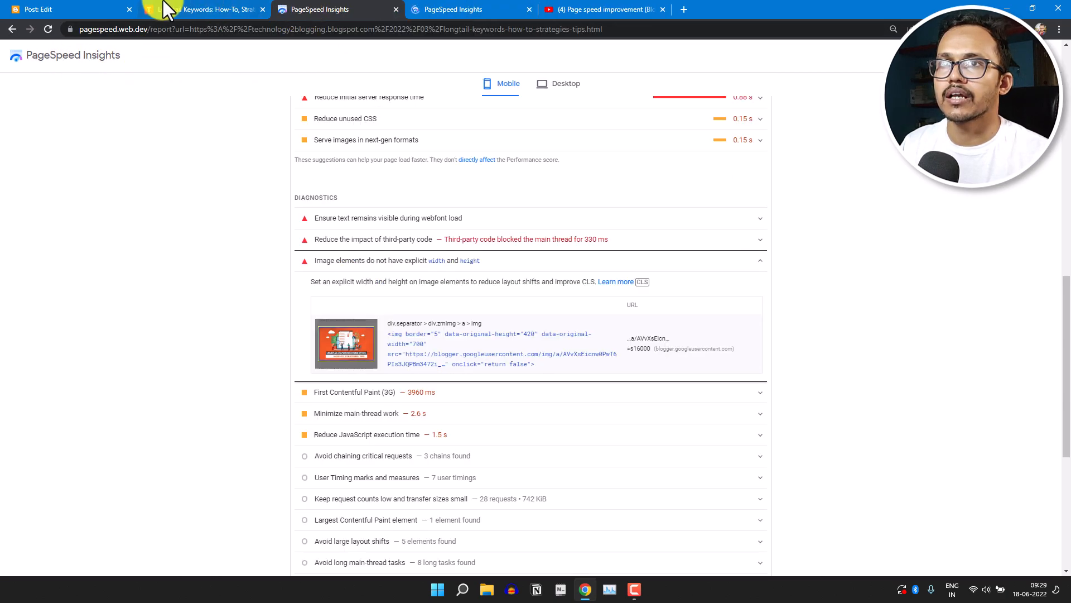
{"action": "left_click", "coordinate": [205, 9]}
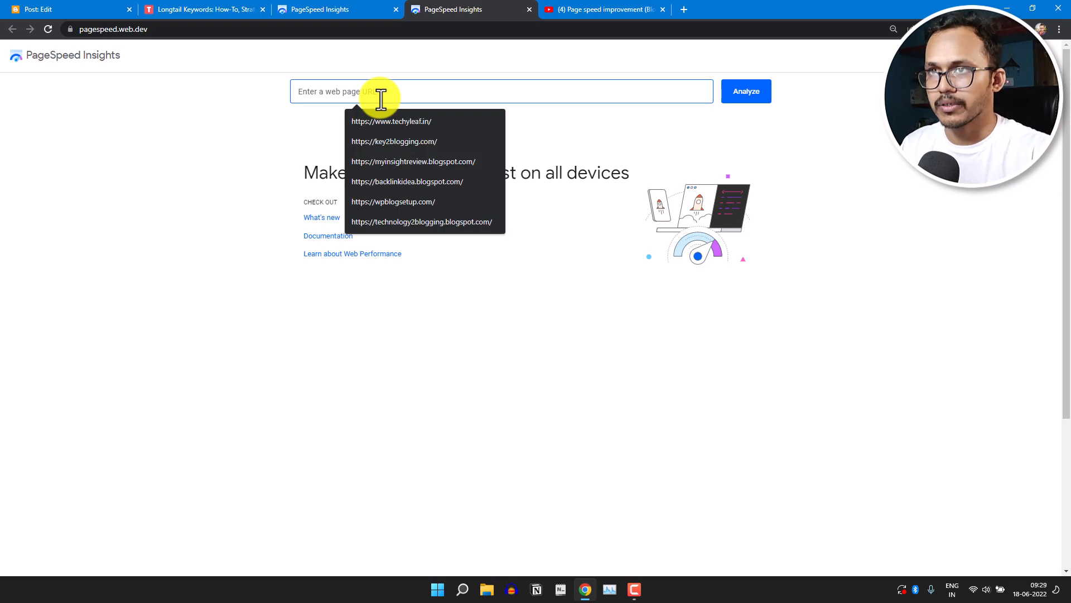
{"action": "left_click", "coordinate": [746, 91]}
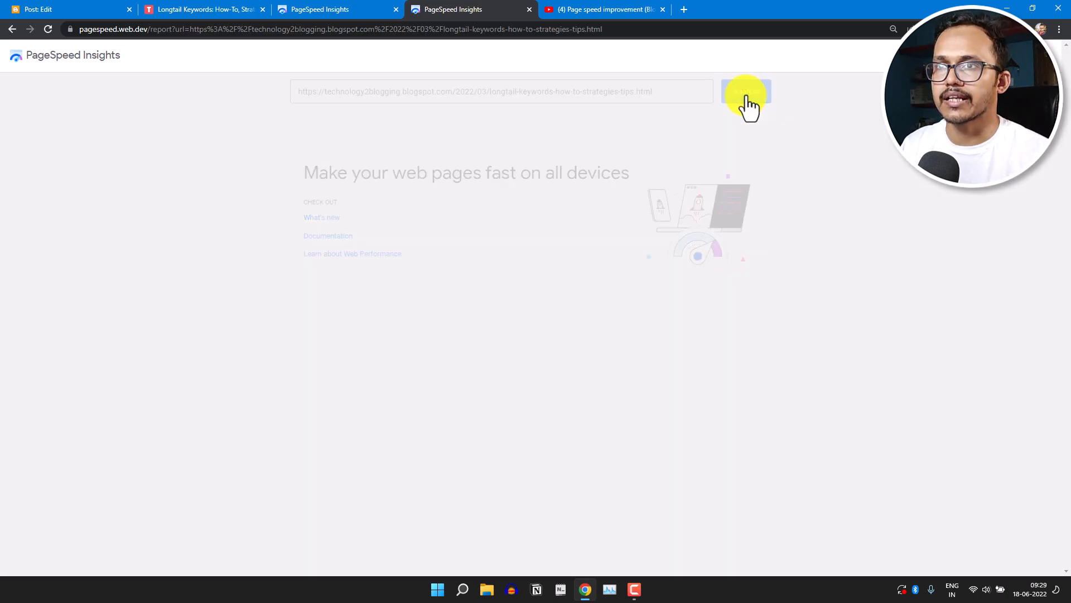
{"action": "left_click", "coordinate": [746, 90]}
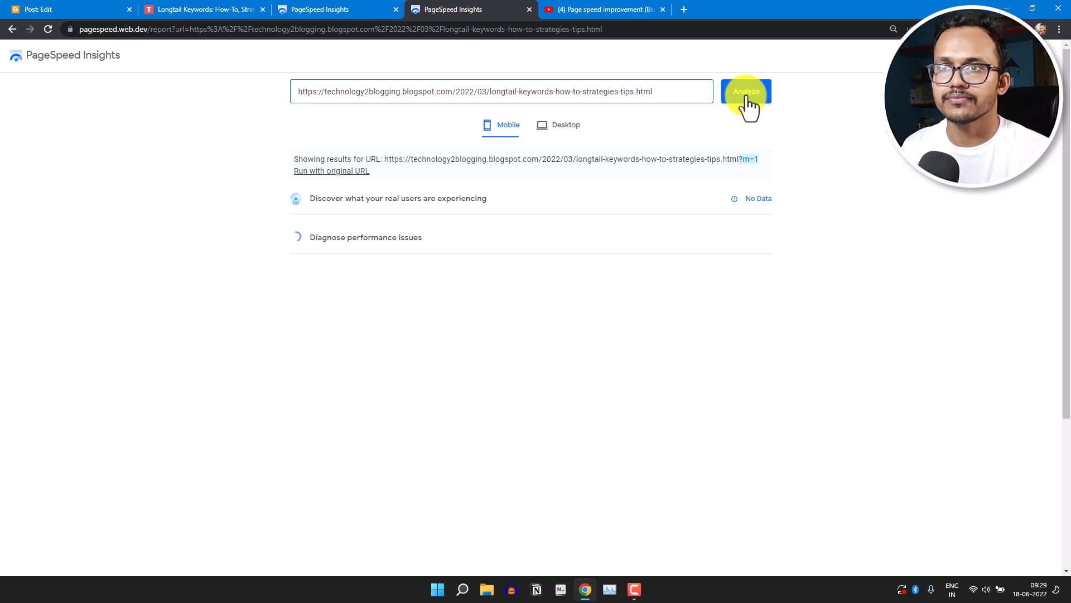
{"action": "left_click", "coordinate": [745, 91]}
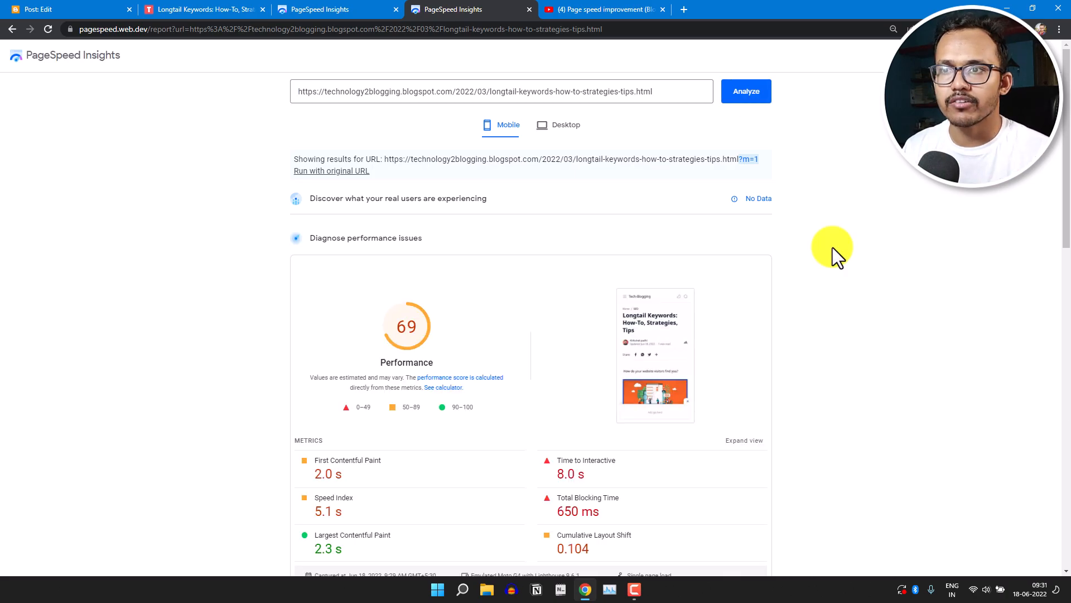
Step: Scroll through the new 69-score report and the earlier report's width/height diagnostic
{"action": "scroll", "scroll_direction": "down", "scroll_amount": 3}
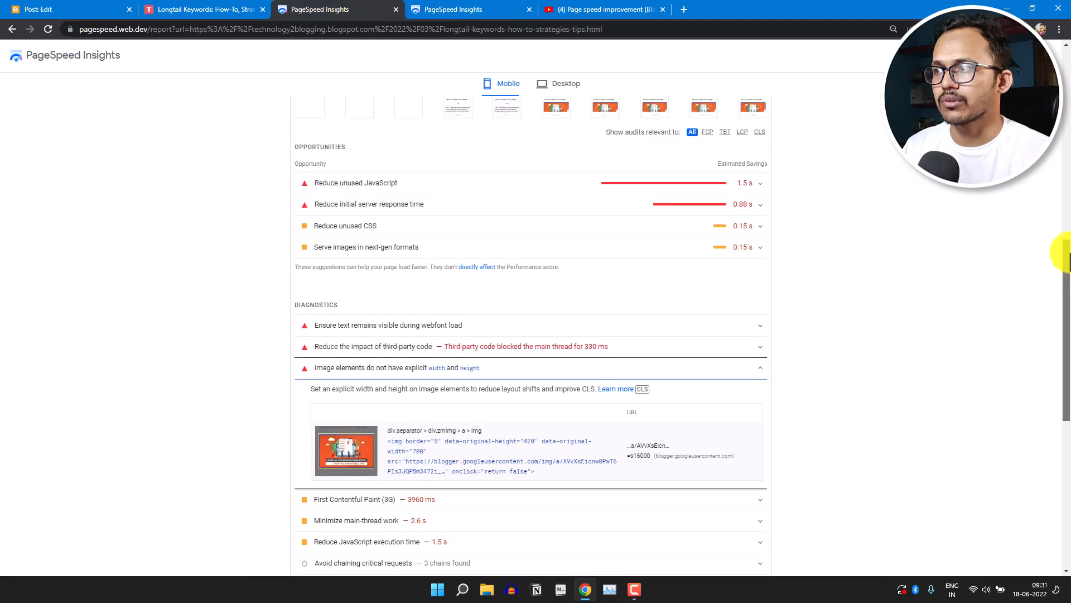
{"action": "scroll", "scroll_direction": "up", "scroll_amount": 3}
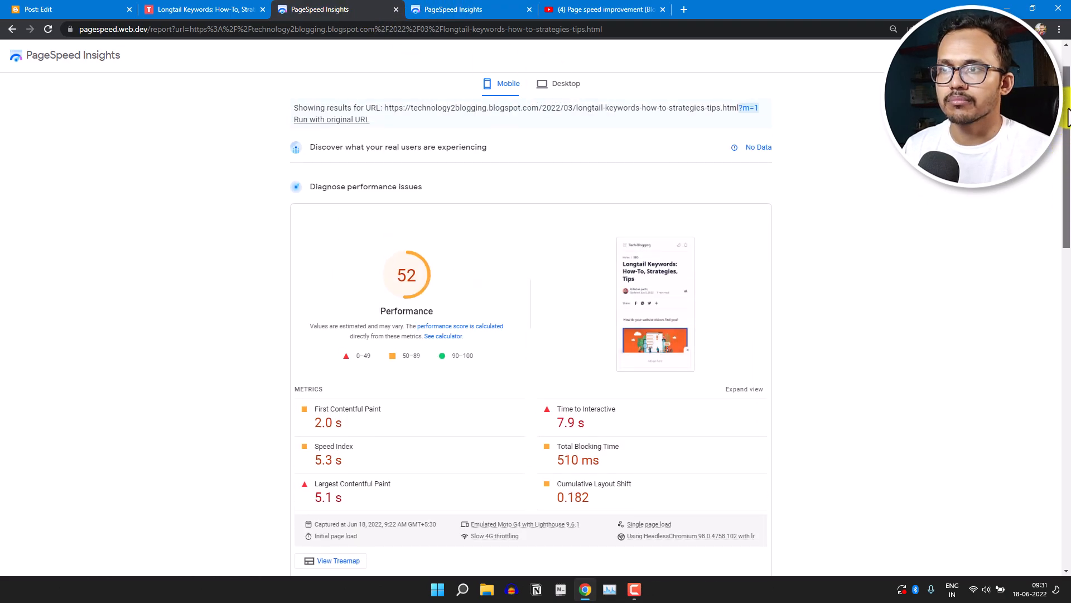
{"action": "scroll", "scroll_direction": "down", "scroll_amount": 3}
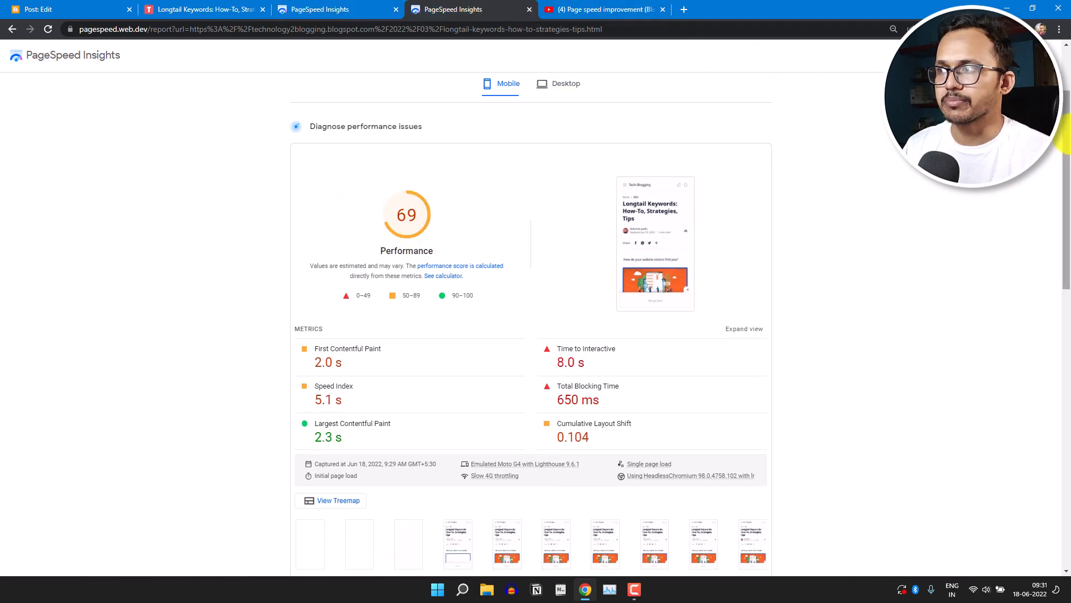
{"action": "scroll", "scroll_direction": "down", "scroll_amount": 3}
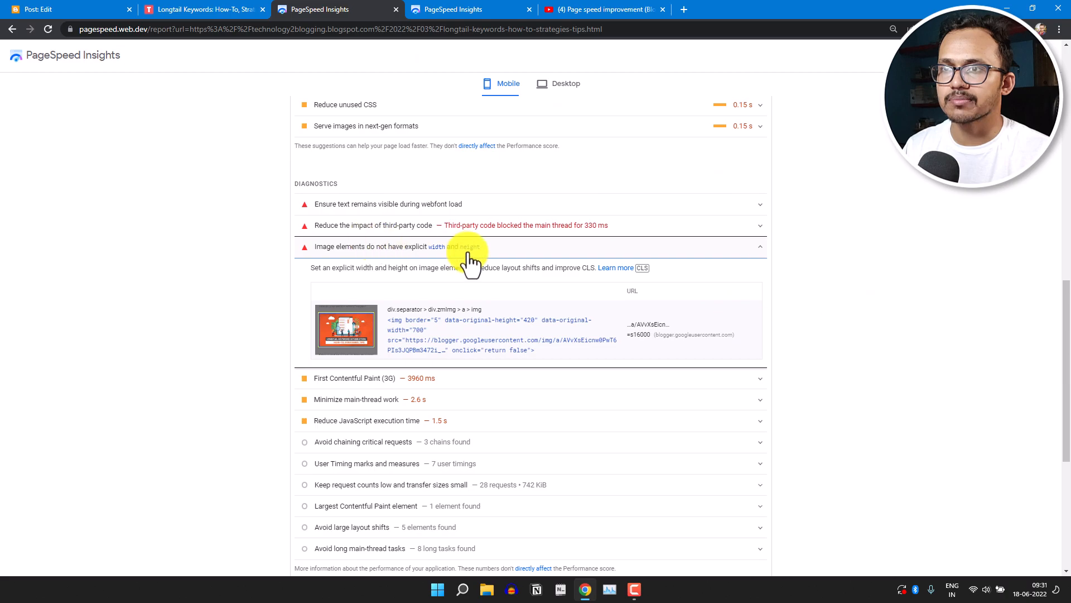
{"action": "mouse_move", "coordinate": [473, 282]}
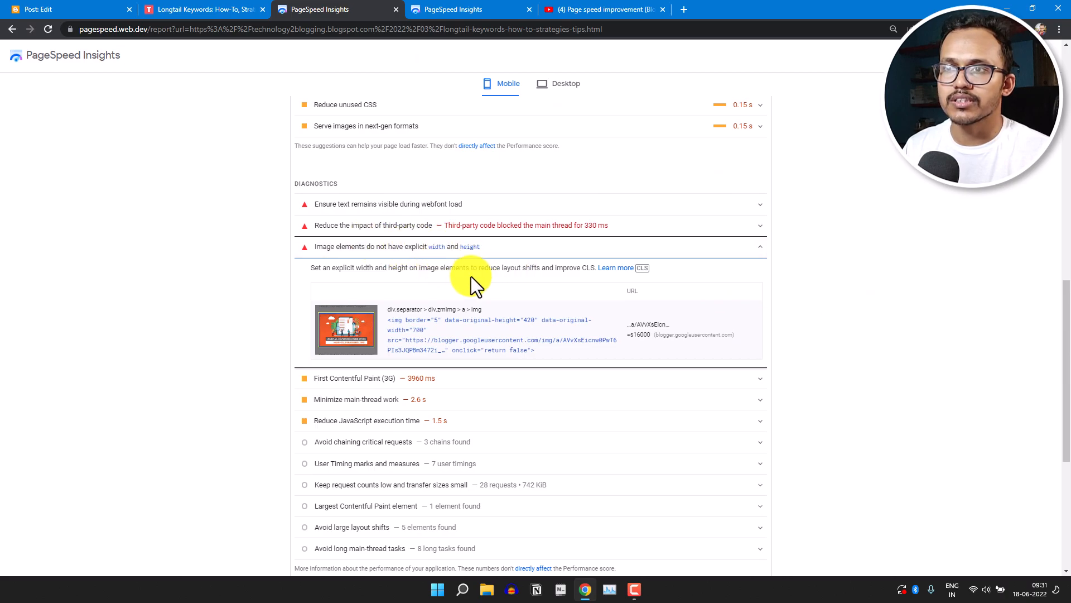
{"action": "mouse_move", "coordinate": [482, 263]}
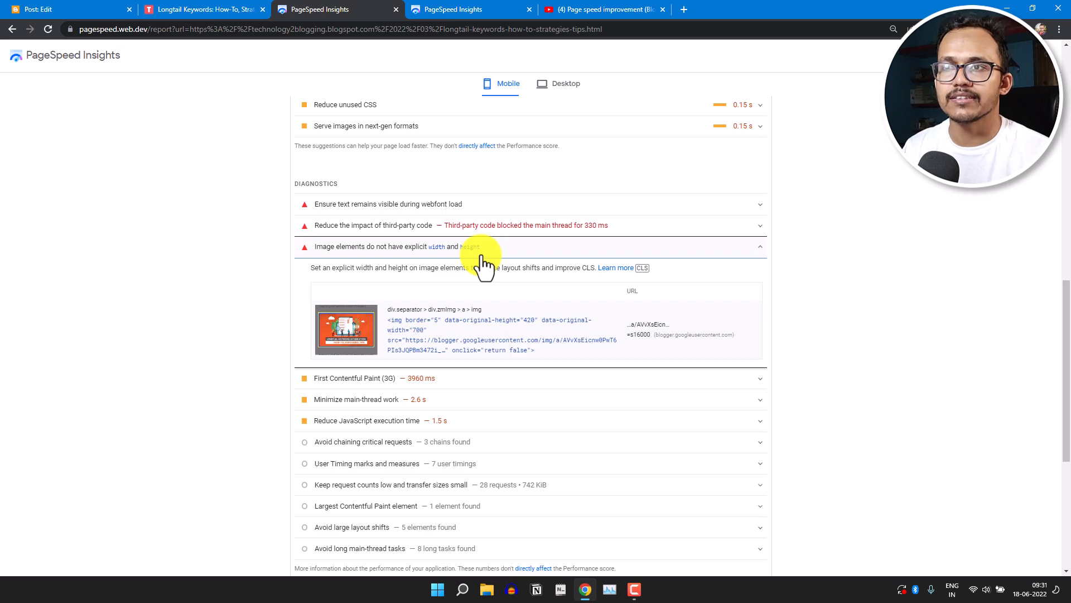
{"action": "mouse_move", "coordinate": [100, 12]}
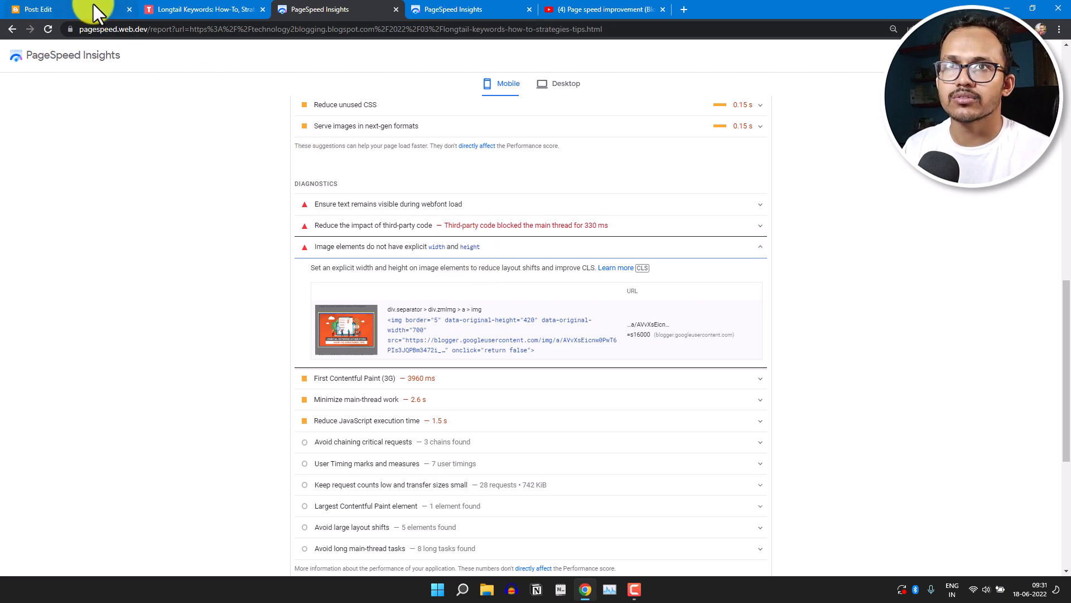
Step: Review the post editor and the new report without the width/height warning, then return to the YouTube Page speed improvement playlist
{"action": "left_click", "coordinate": [38, 9]}
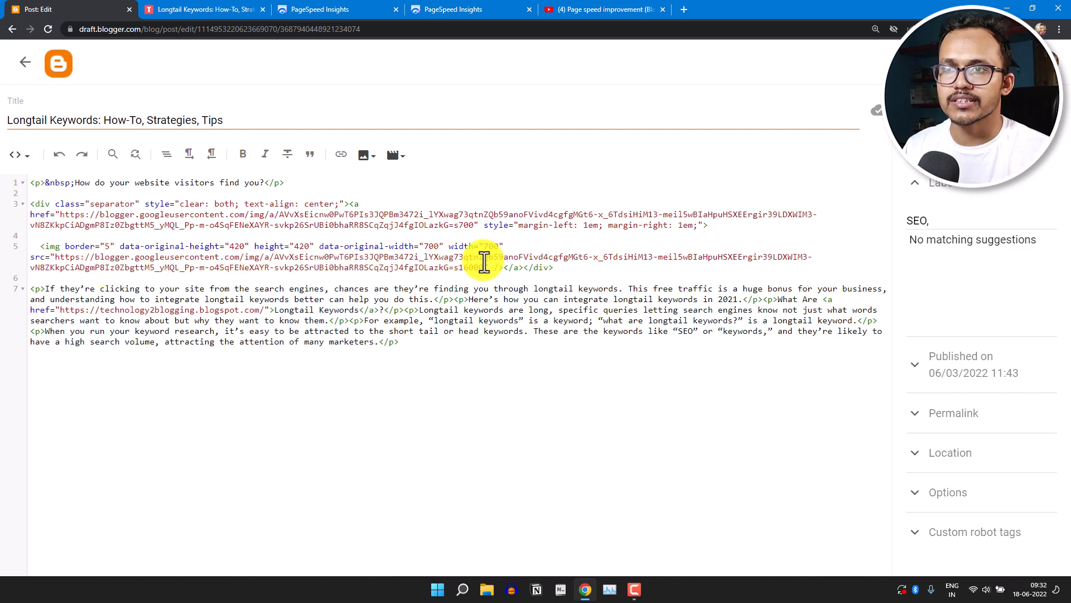
{"action": "left_click", "coordinate": [451, 9]}
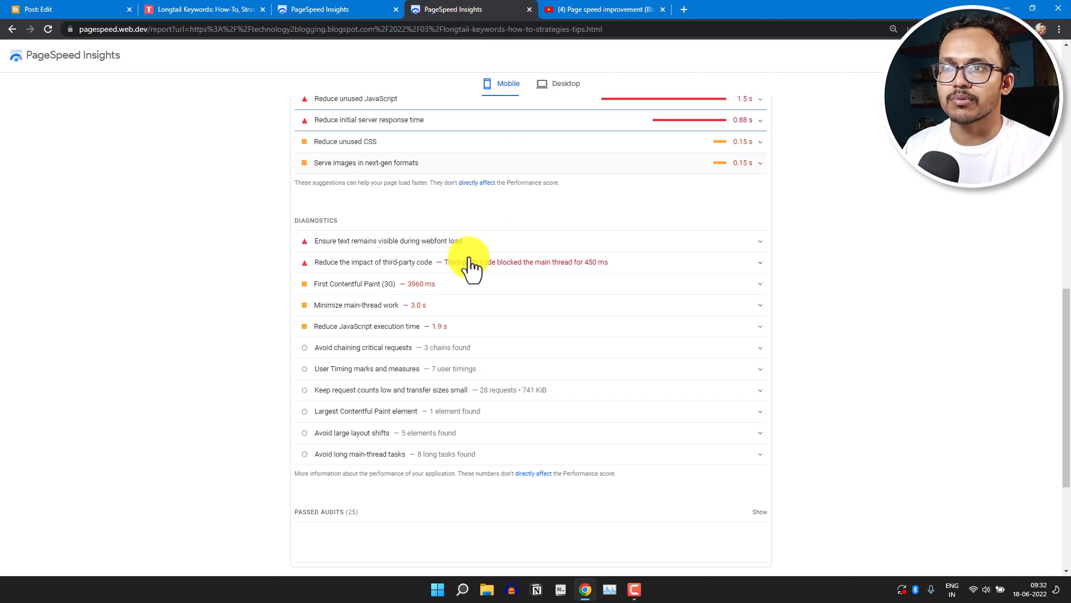
{"action": "mouse_move", "coordinate": [806, 281]}
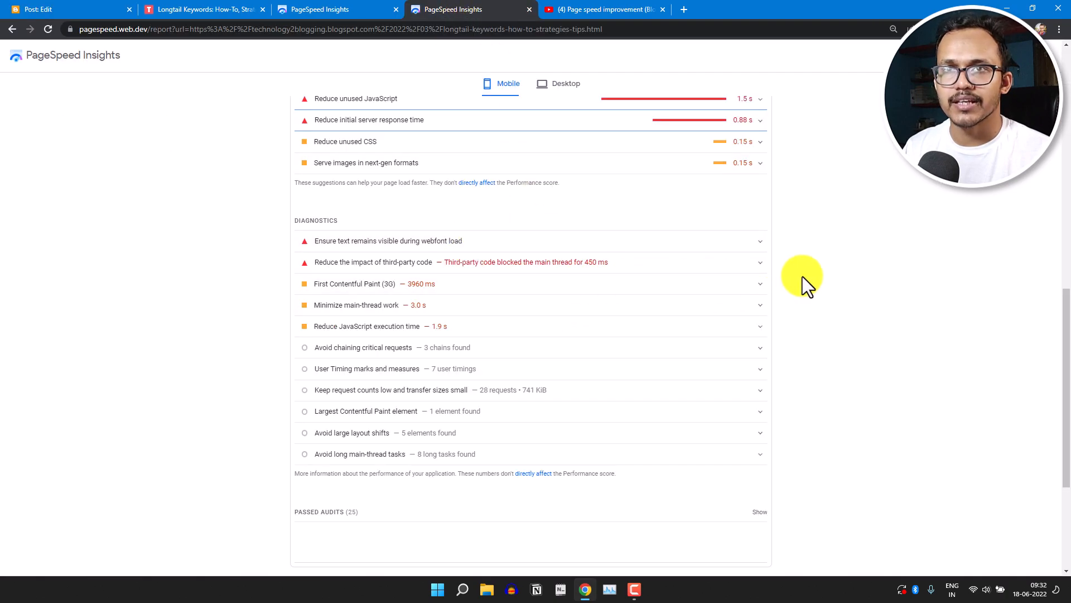
{"action": "left_click", "coordinate": [604, 9]}
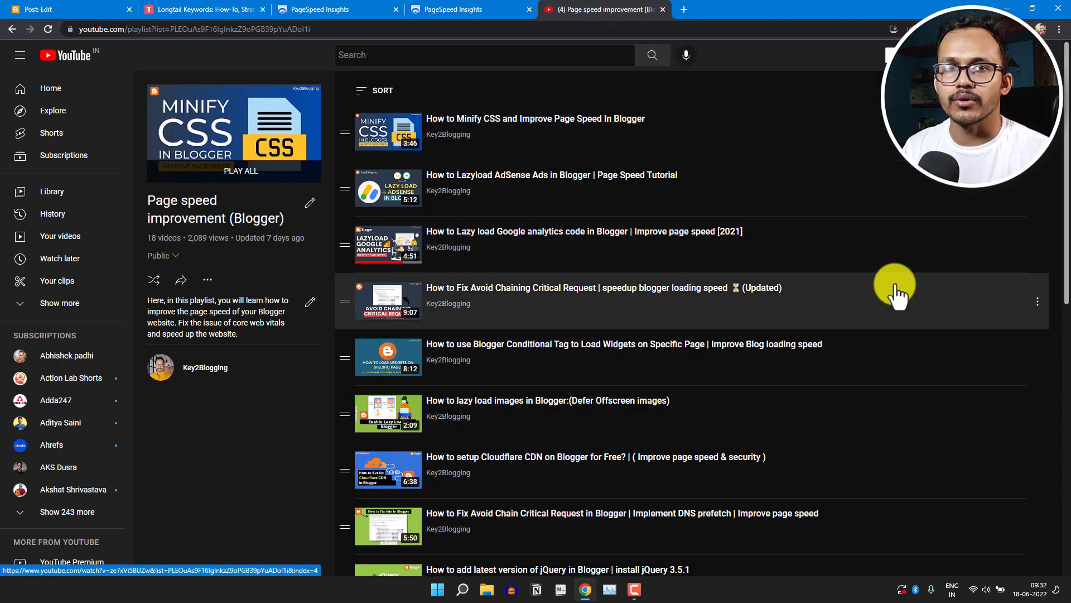
{"action": "mouse_move", "coordinate": [899, 290]}
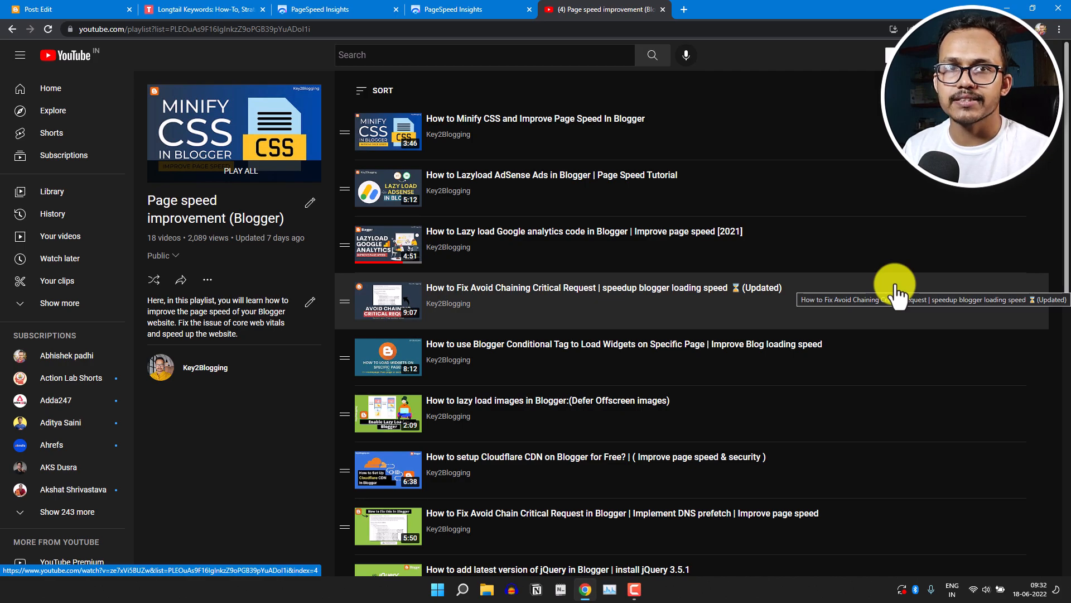